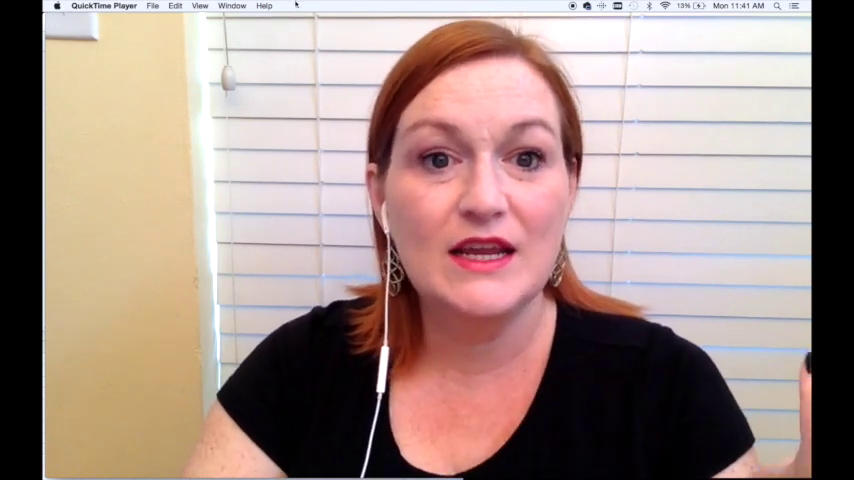
# Step: Show the sold Vintage Waterproof Watch Crystal listing at US $18.99 with the sales log scrolled to its rows
pyautogui.click(152, 4)
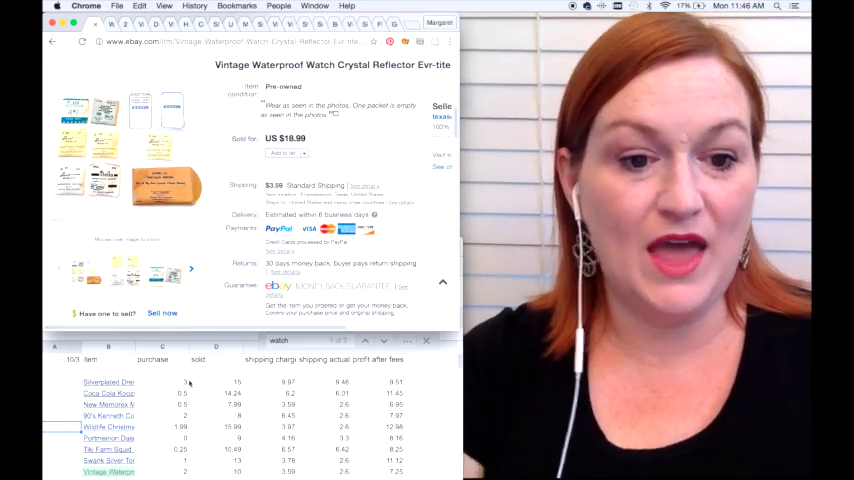
pyautogui.scroll(-3)
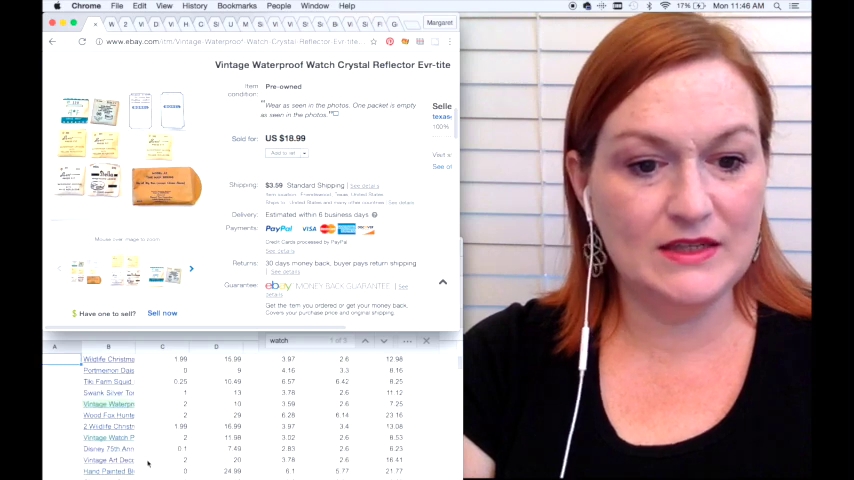
pyautogui.scroll(-3)
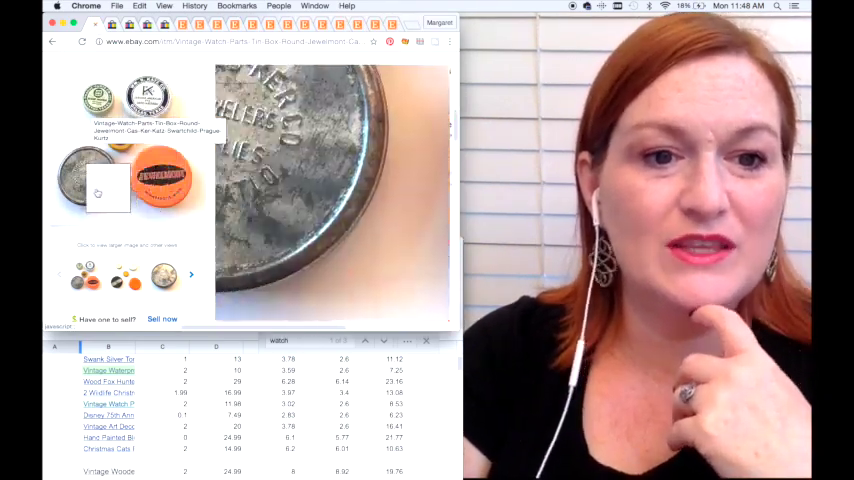
pyautogui.click(108, 188)
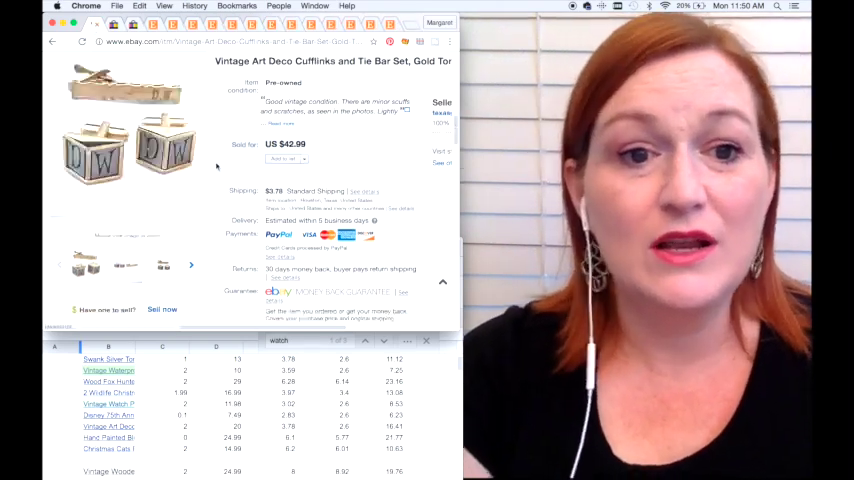
# Step: Scroll the cufflink and tie bar listing down to its description and measurements
pyautogui.scroll(-3)
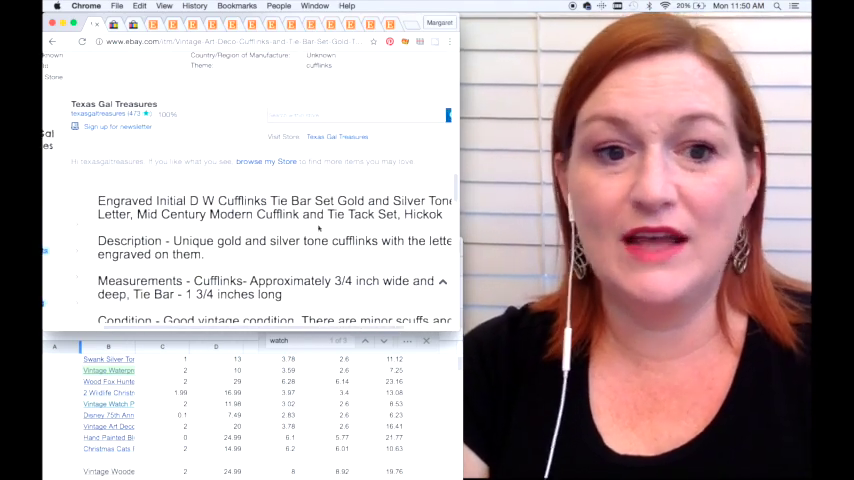
pyautogui.moveTo(152, 200); pyautogui.dragTo(436, 214)
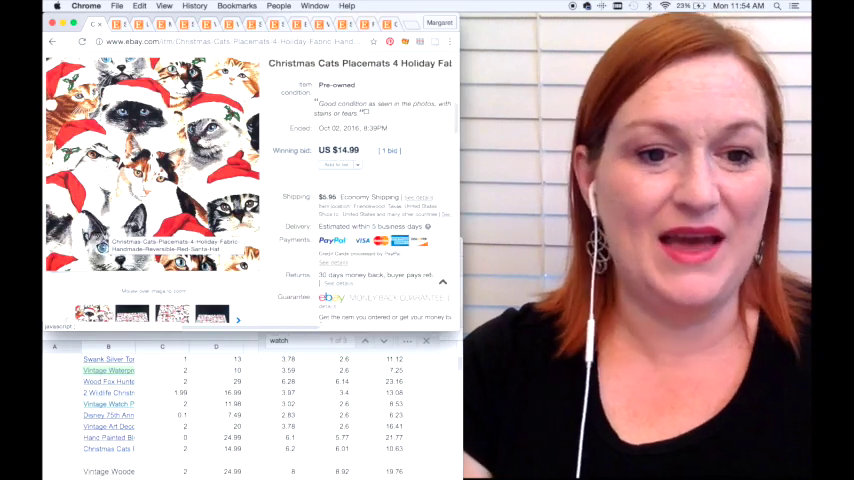
# Step: Scroll the Christmas Cats placemats listing to its US $14.99 price, shipping and payment details
pyautogui.scroll(-3)
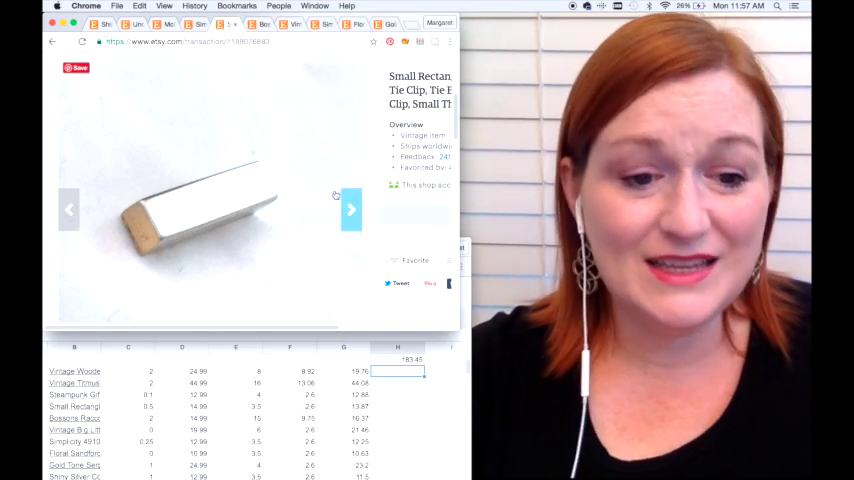
# Step: Advance the tie clip photo gallery until the clip is shown opened from the side
pyautogui.click(350, 208)
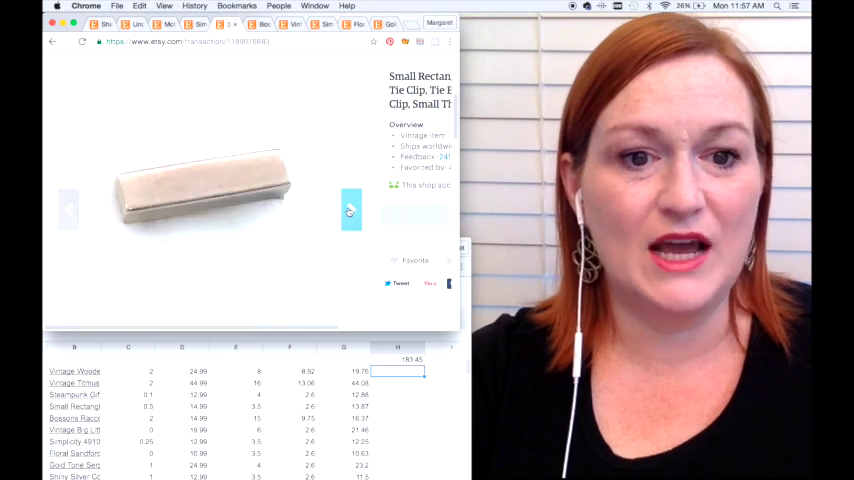
pyautogui.click(350, 210)
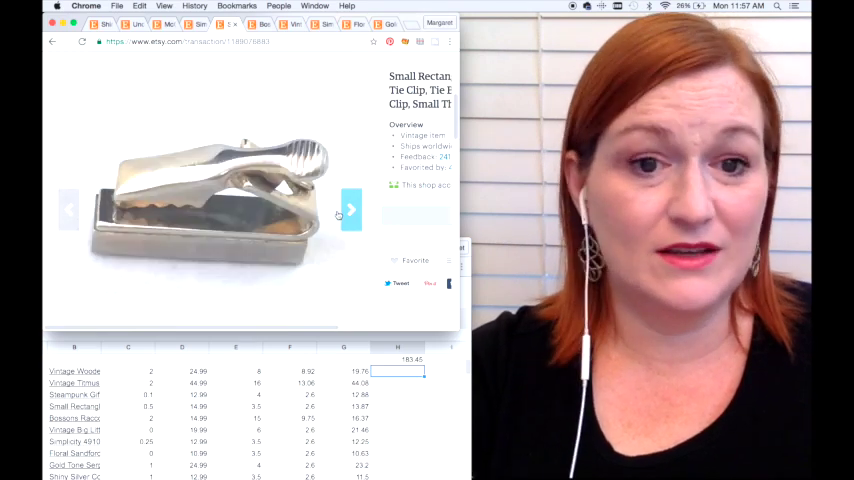
pyautogui.click(352, 208)
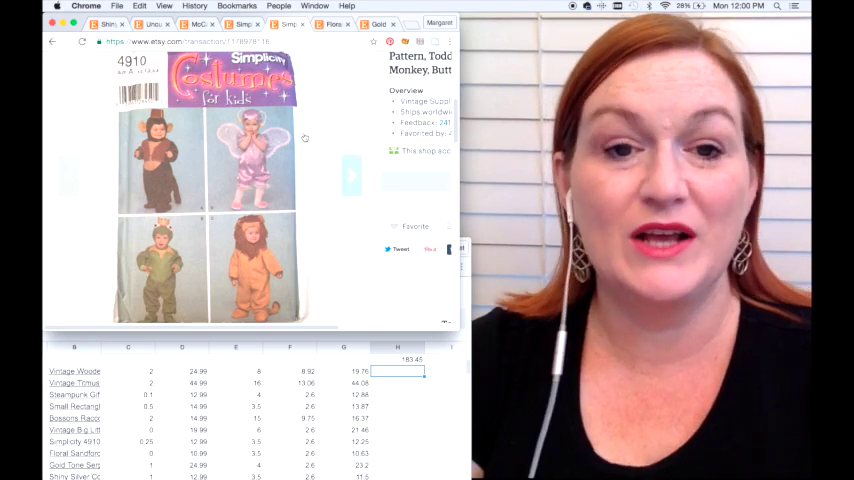
# Step: Show the gold-tone ring listing, then the ladybug costume pattern listing
pyautogui.click(288, 24)
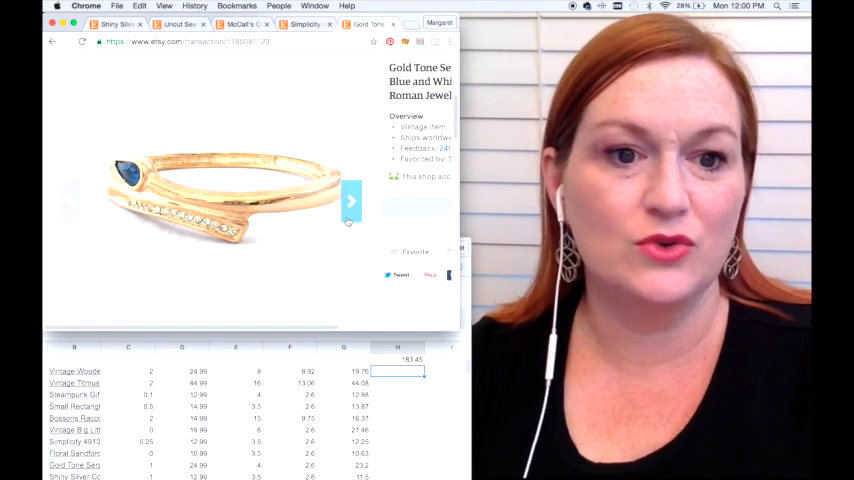
pyautogui.click(352, 200)
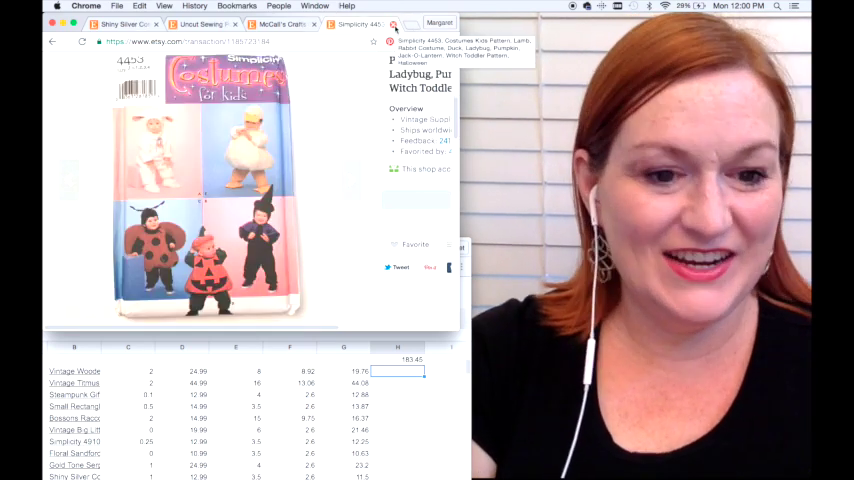
# Step: Show the shiny silver clip earrings Etsy listing
pyautogui.click(118, 24)
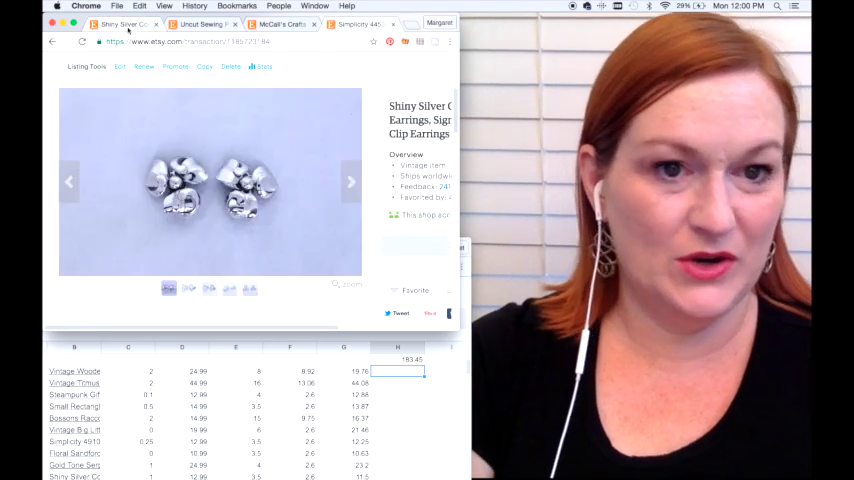